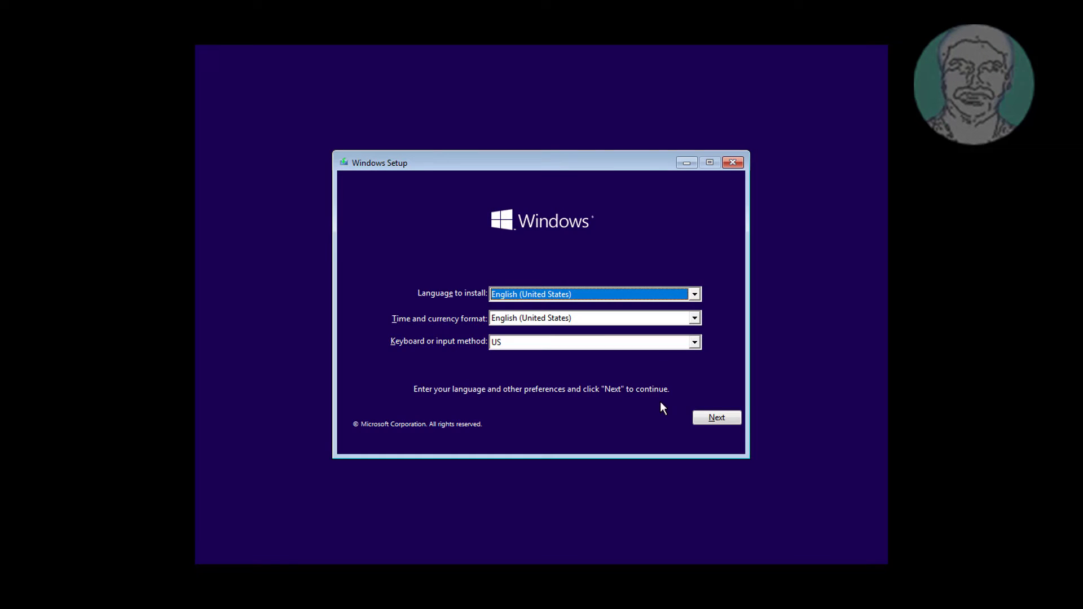
# Accept the default language settings and start installing without a product key.
pyautogui.click(716, 417)
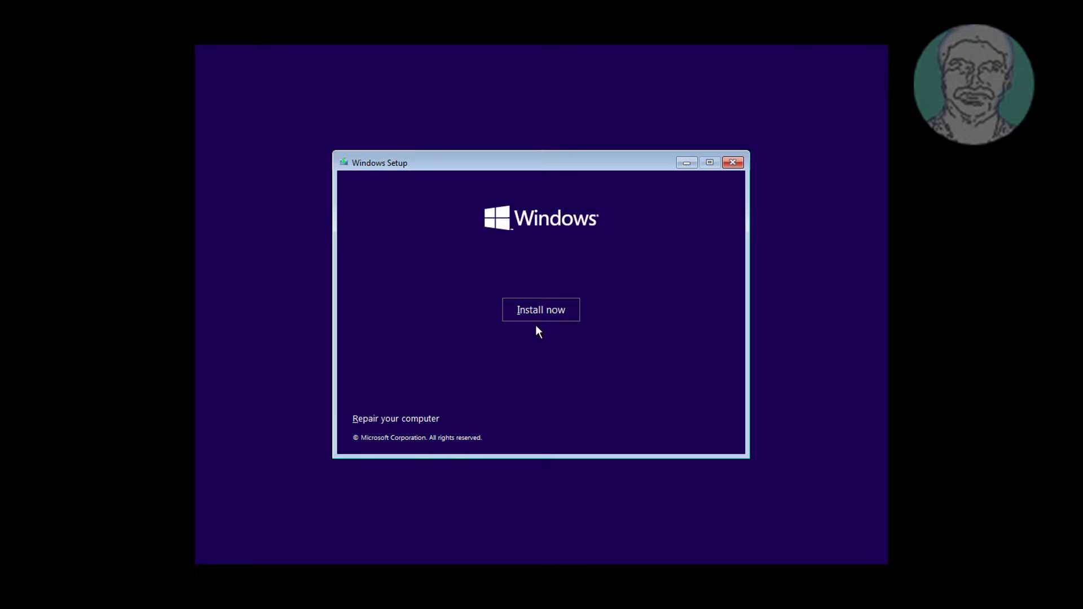
pyautogui.click(540, 309)
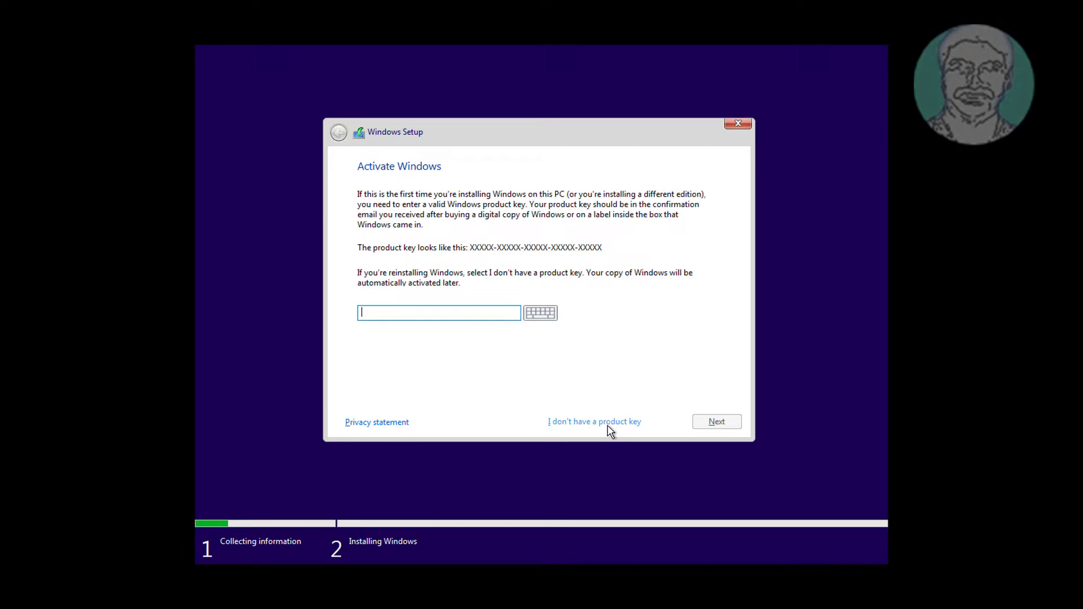
pyautogui.click(593, 421)
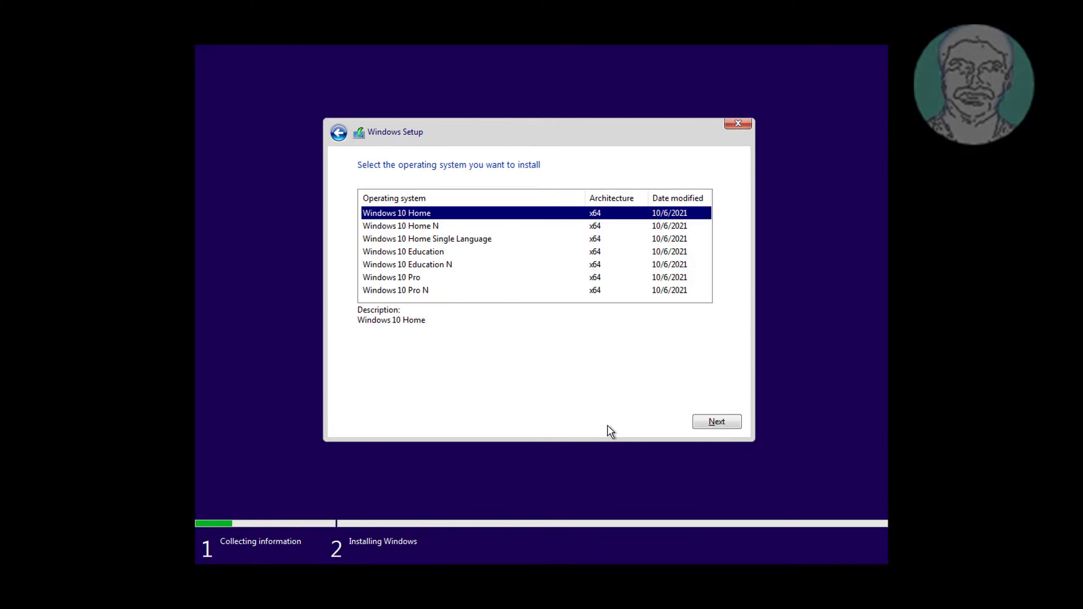
# Choose the Windows 10 Pro edition and accept the license terms.
pyautogui.click(392, 277)
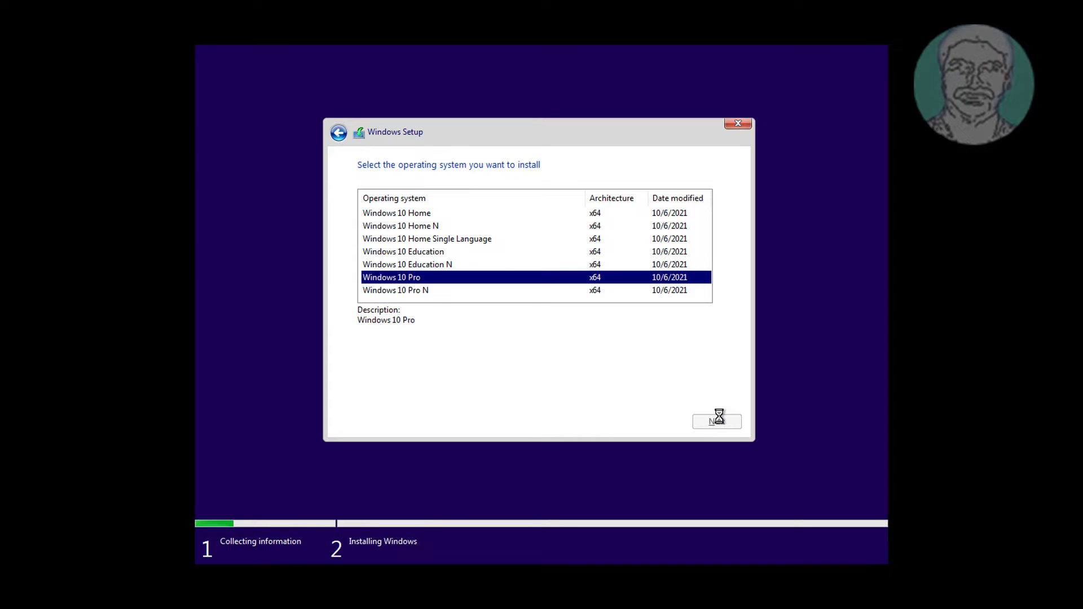
pyautogui.click(716, 422)
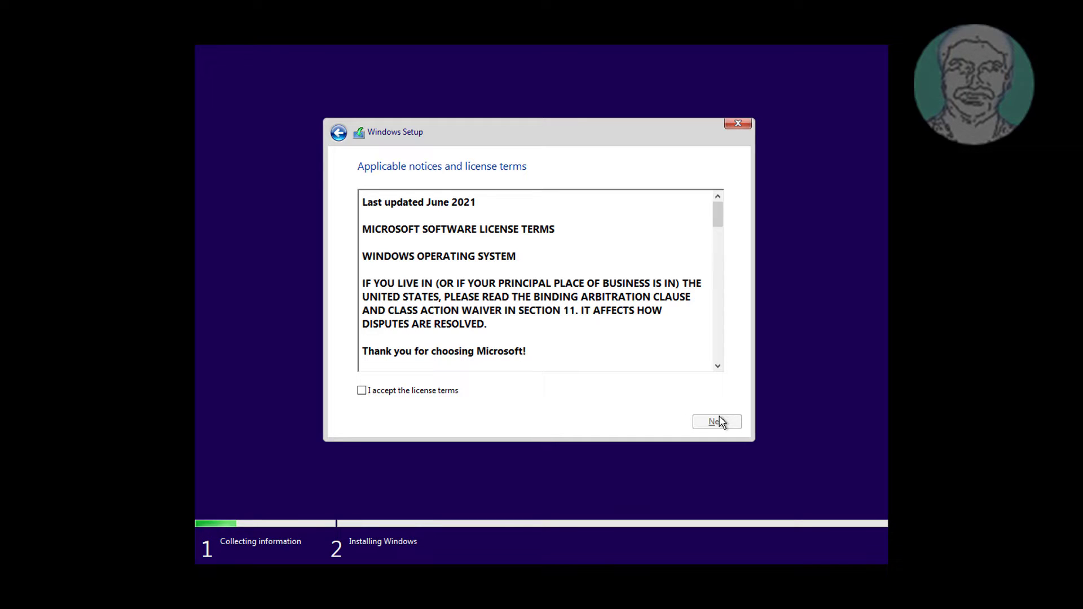
pyautogui.moveTo(530, 412)
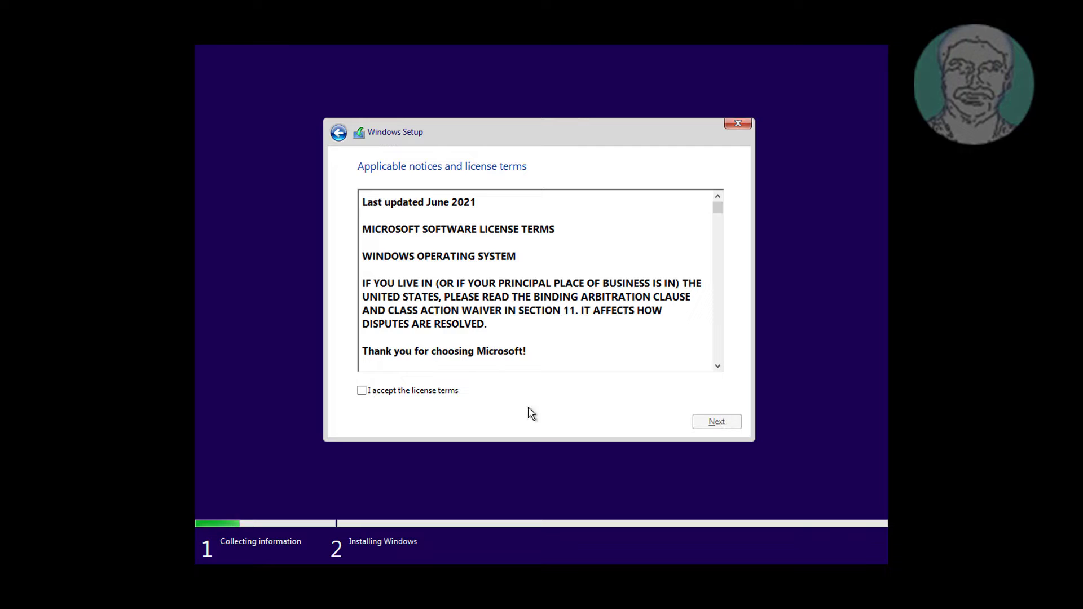
pyautogui.click(717, 421)
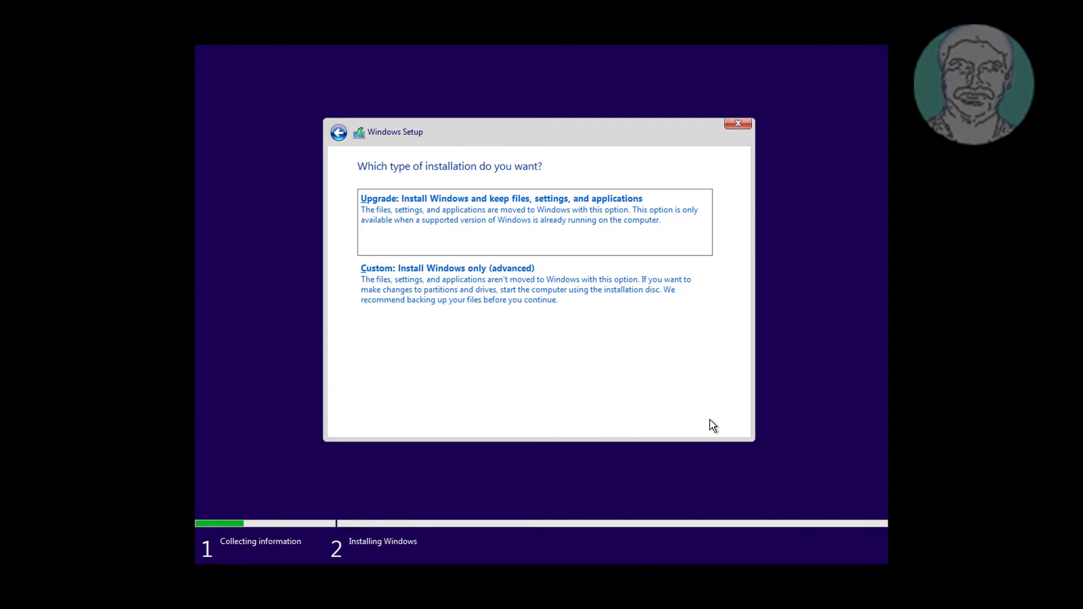
# Choose a custom install on Drive 0 Partition 1, view the MBR partition table error, and dismiss it.
pyautogui.click(447, 267)
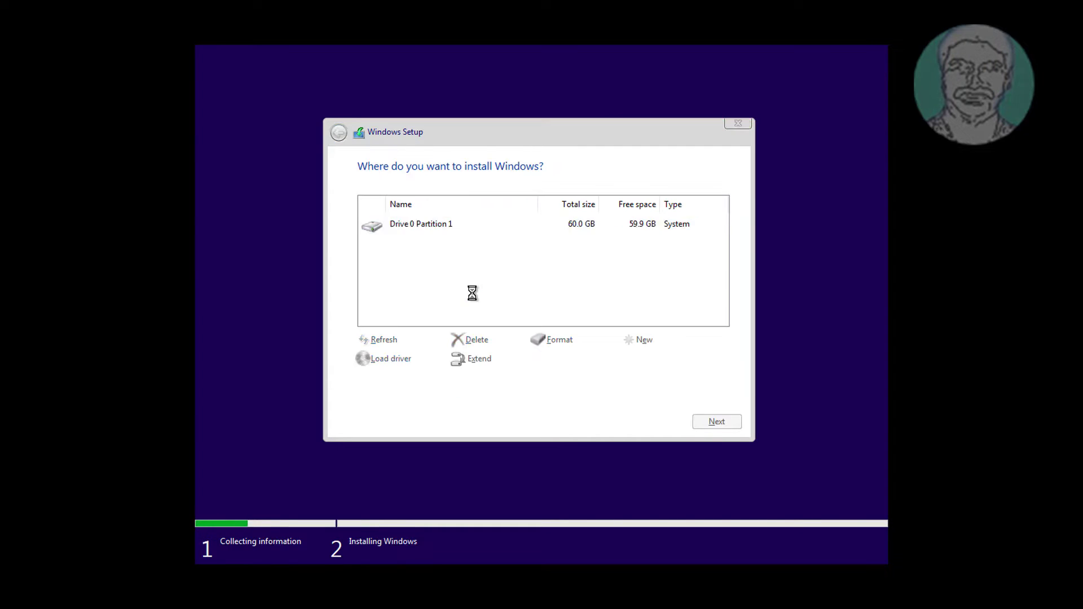
pyautogui.click(484, 224)
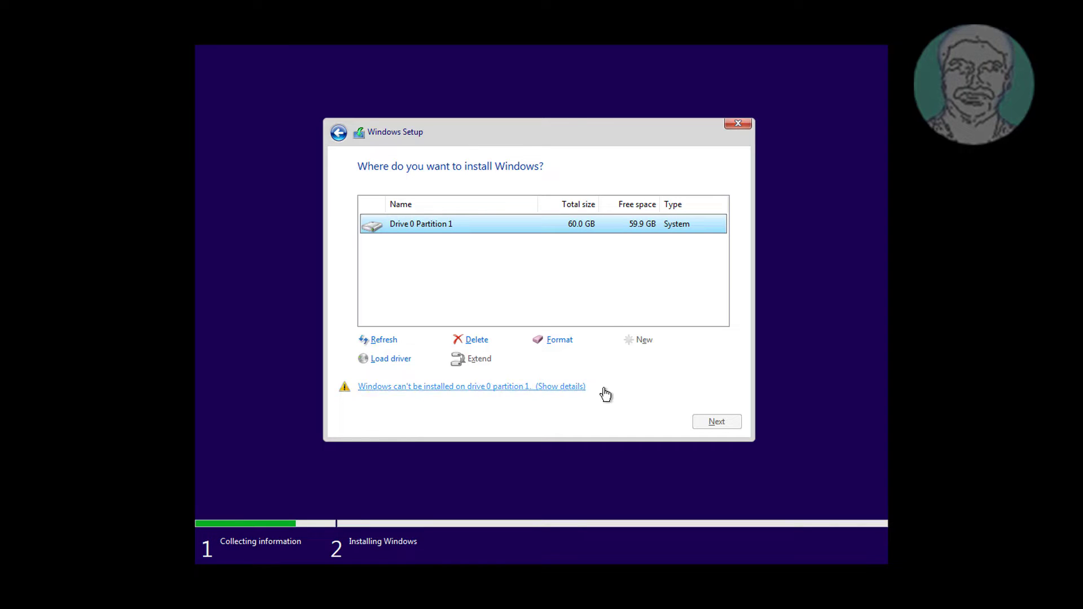
pyautogui.click(560, 386)
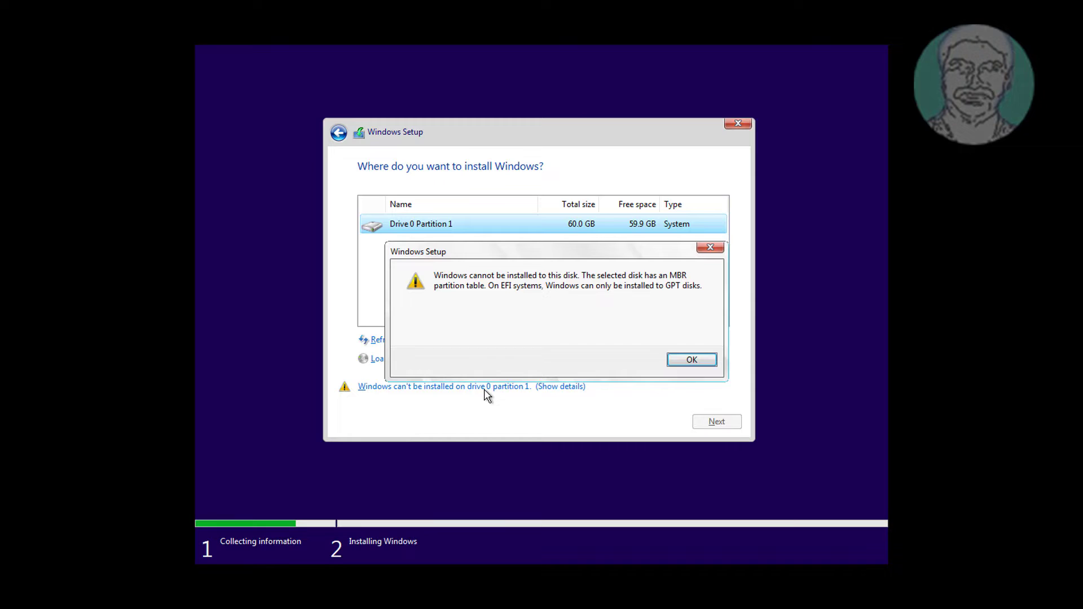
pyautogui.moveTo(488, 300)
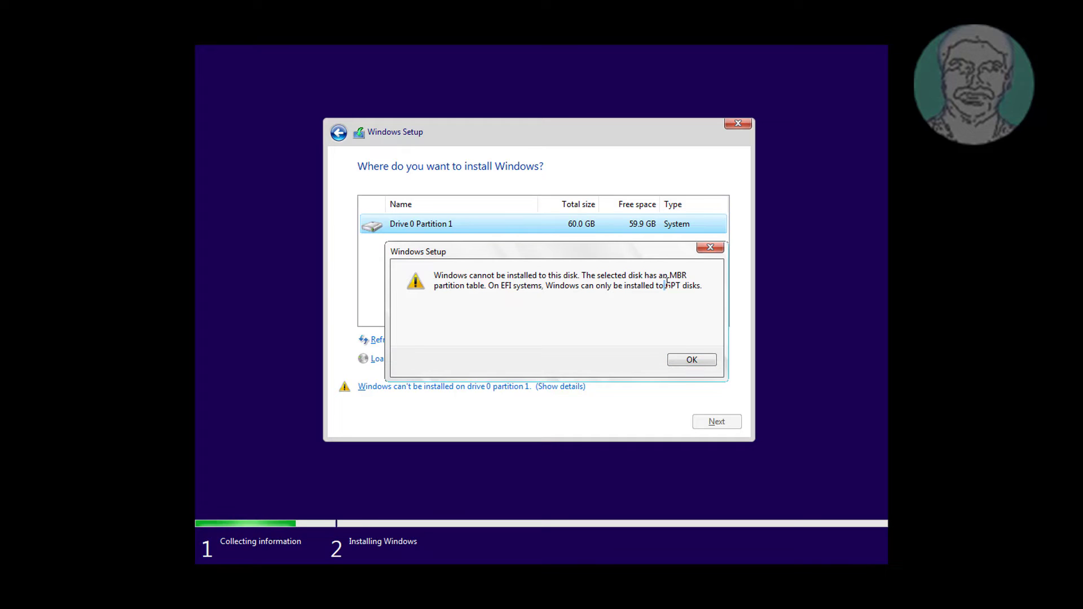
pyautogui.moveTo(589, 298)
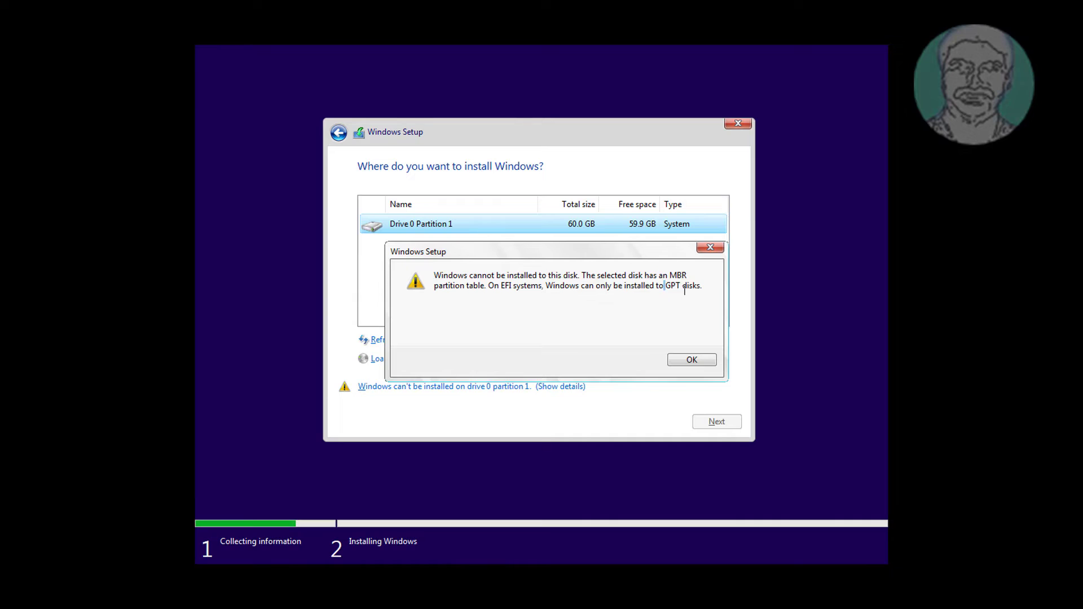
pyautogui.click(690, 360)
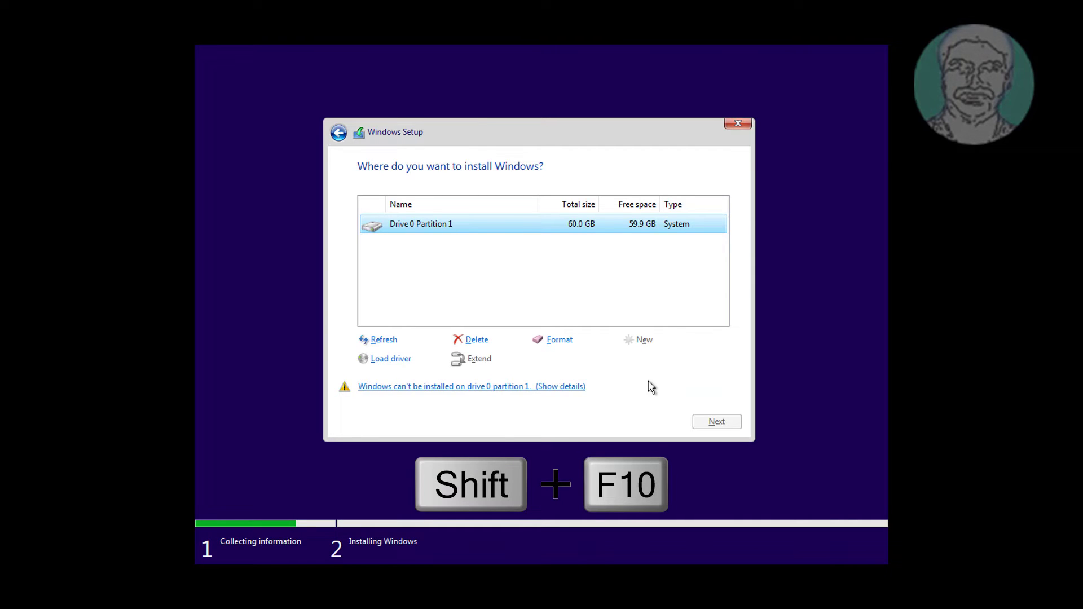
# Open a Command Prompt over setup with Shift+F10 and type diskpart.
pyautogui.press('shift+f10')
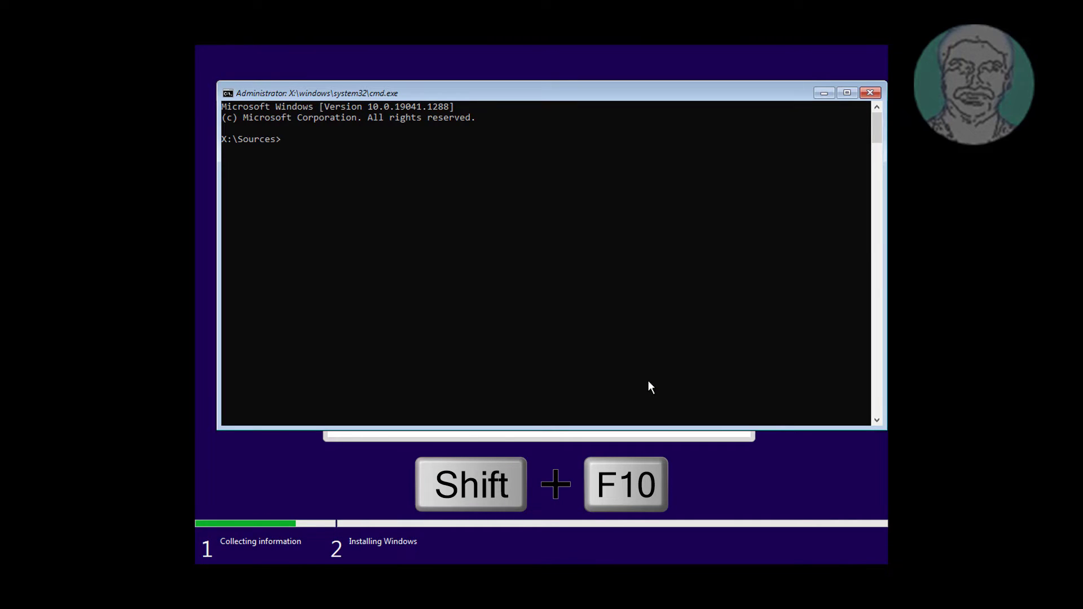
pyautogui.click(400, 290)
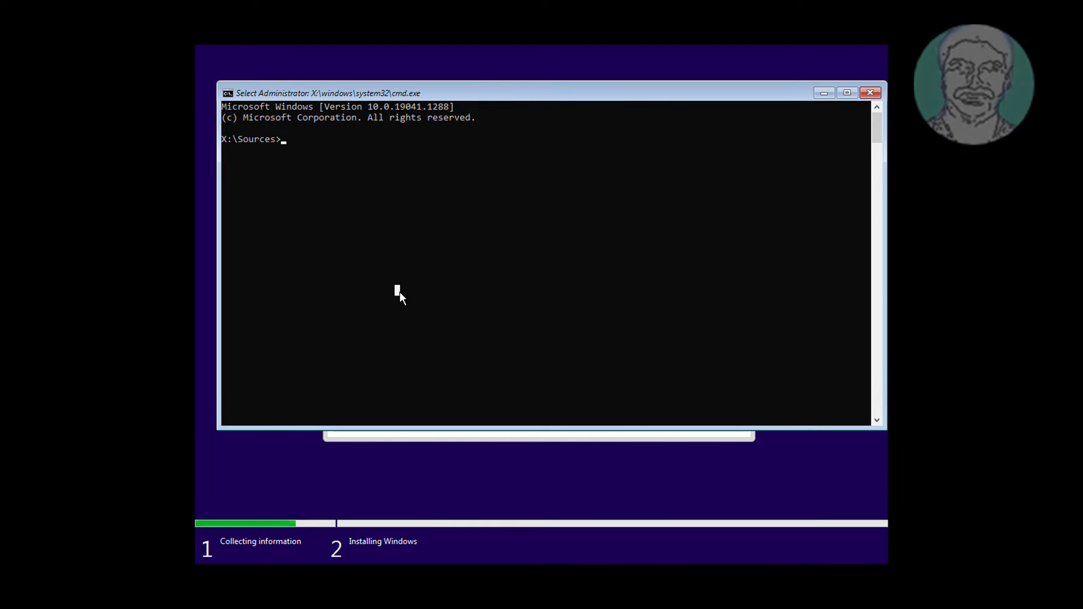
pyautogui.write('disk')
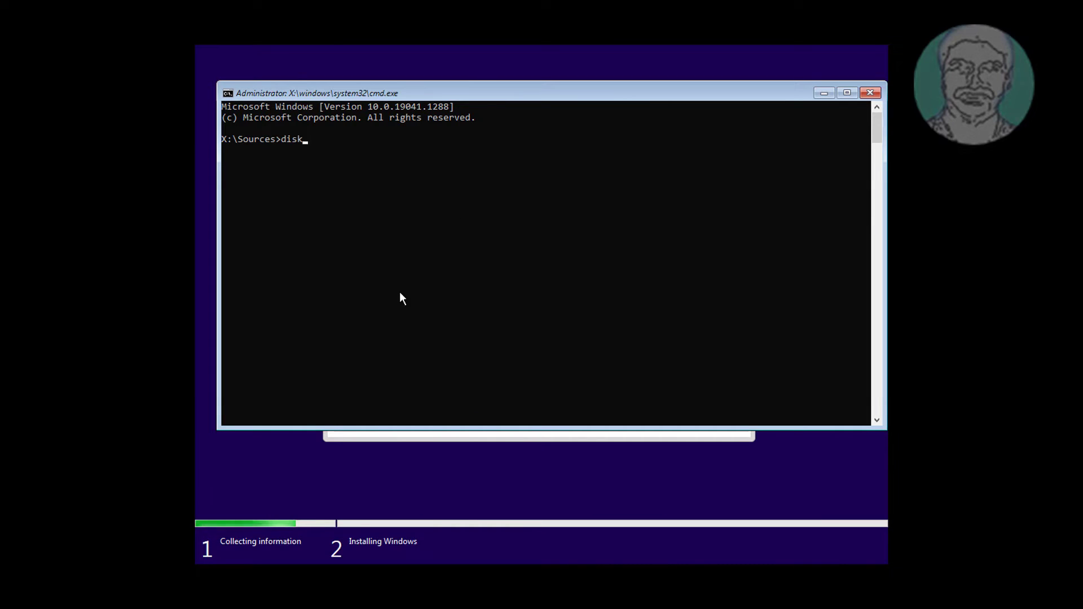
pyautogui.write('part')
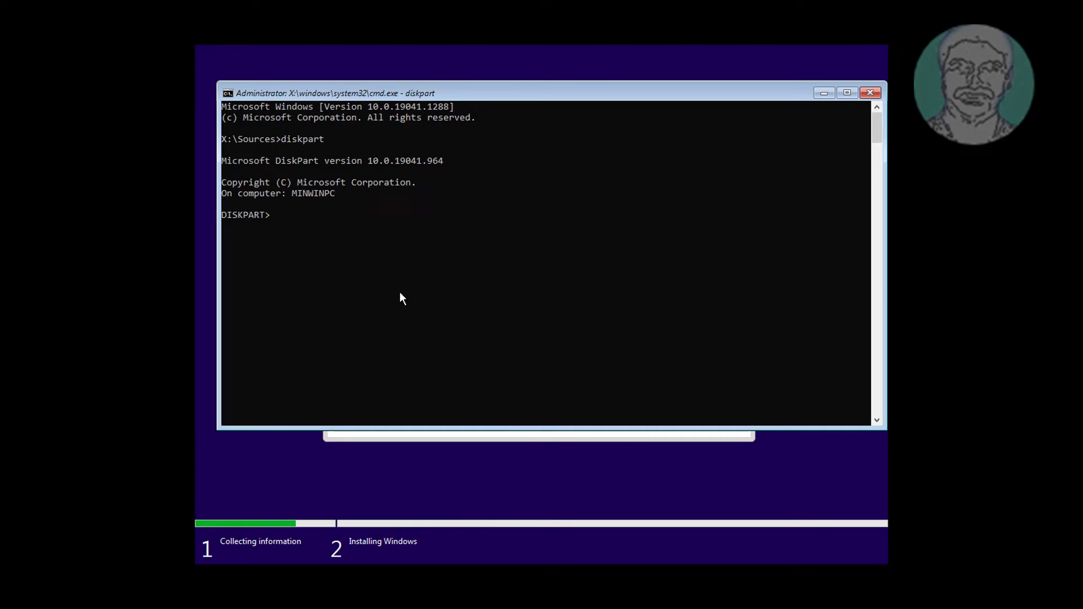
# In DiskPart, select disk 0 and clean all its partitions.
pyautogui.write('list disk')
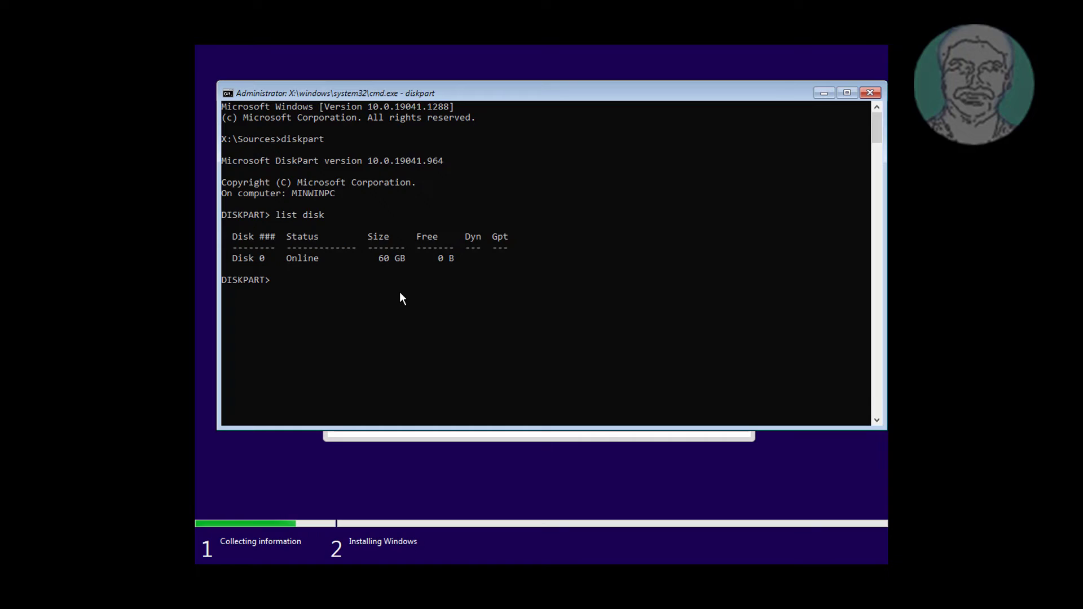
pyautogui.write('select')
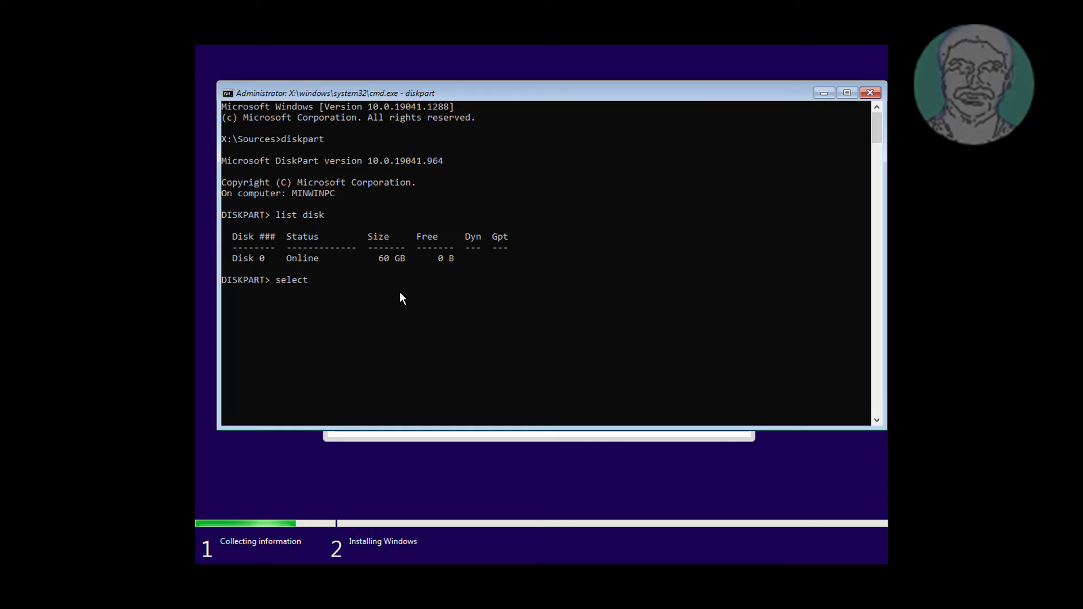
pyautogui.write('disk 0')
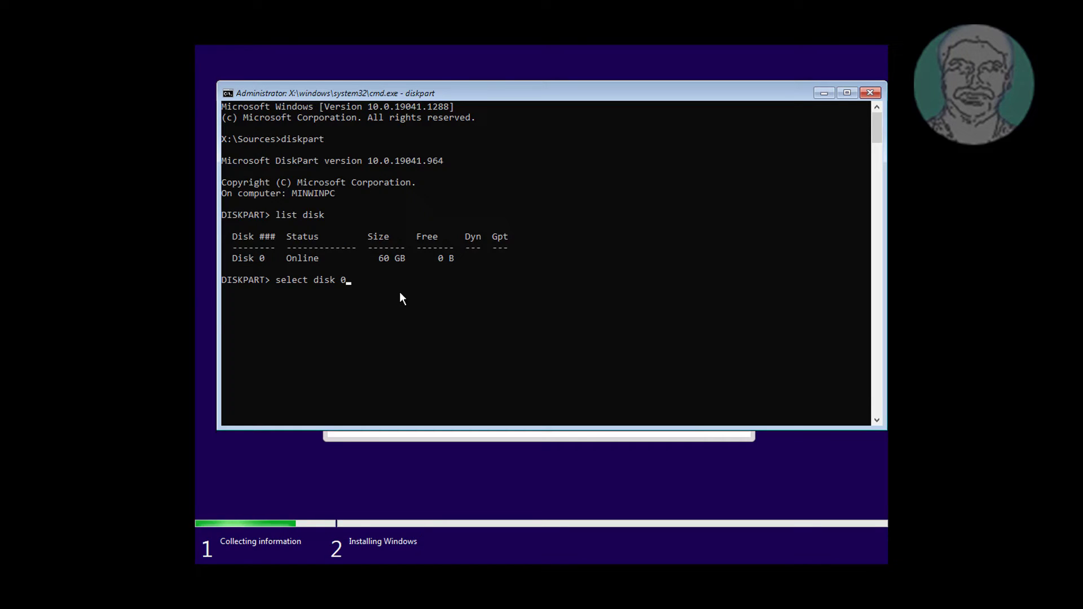
pyautogui.press('Return')
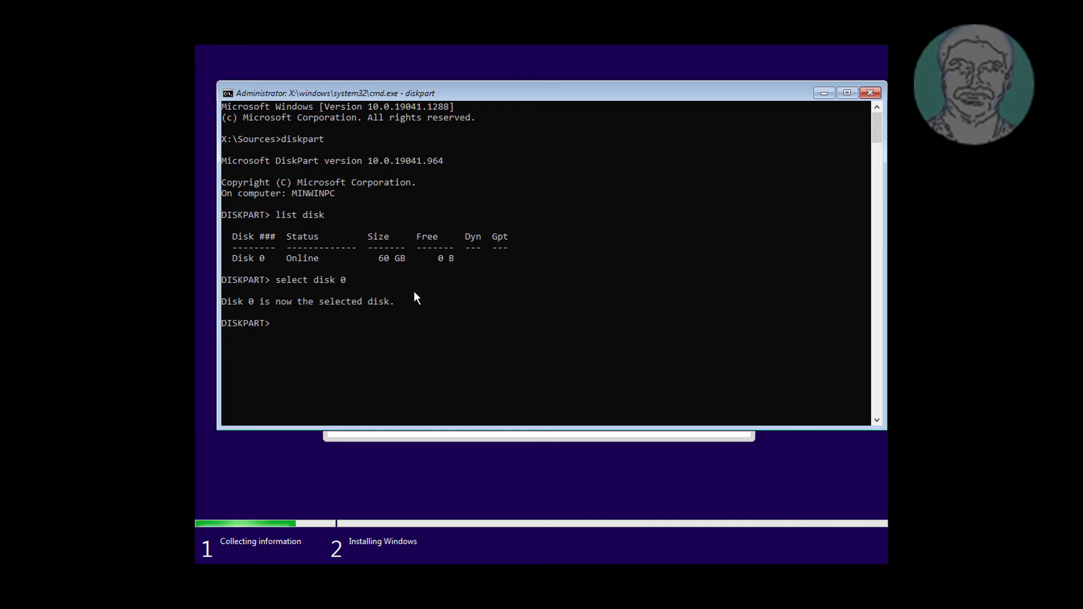
pyautogui.write('cle')
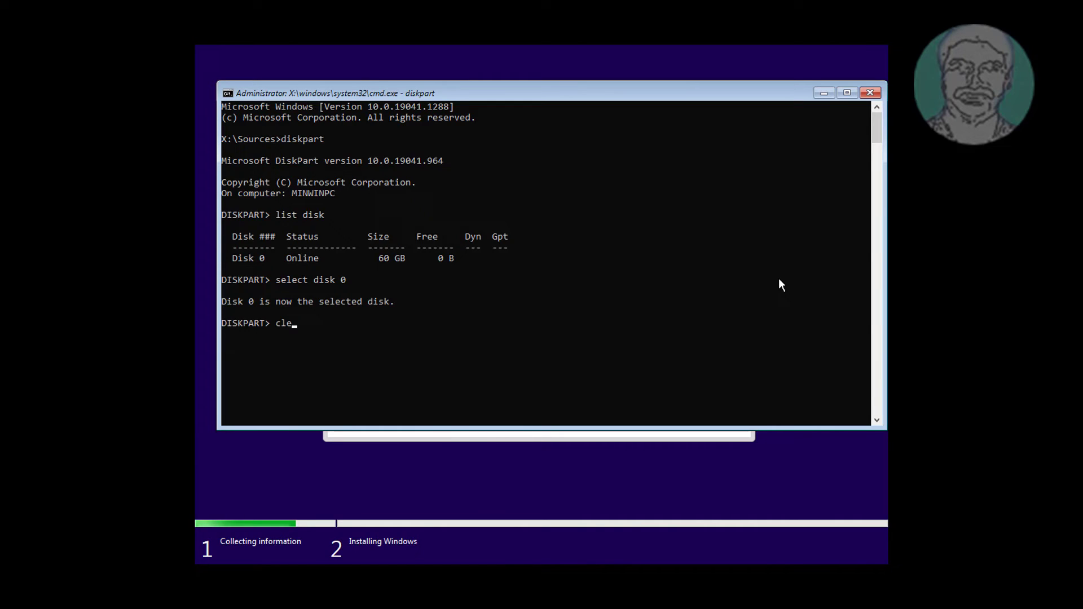
pyautogui.write('an')
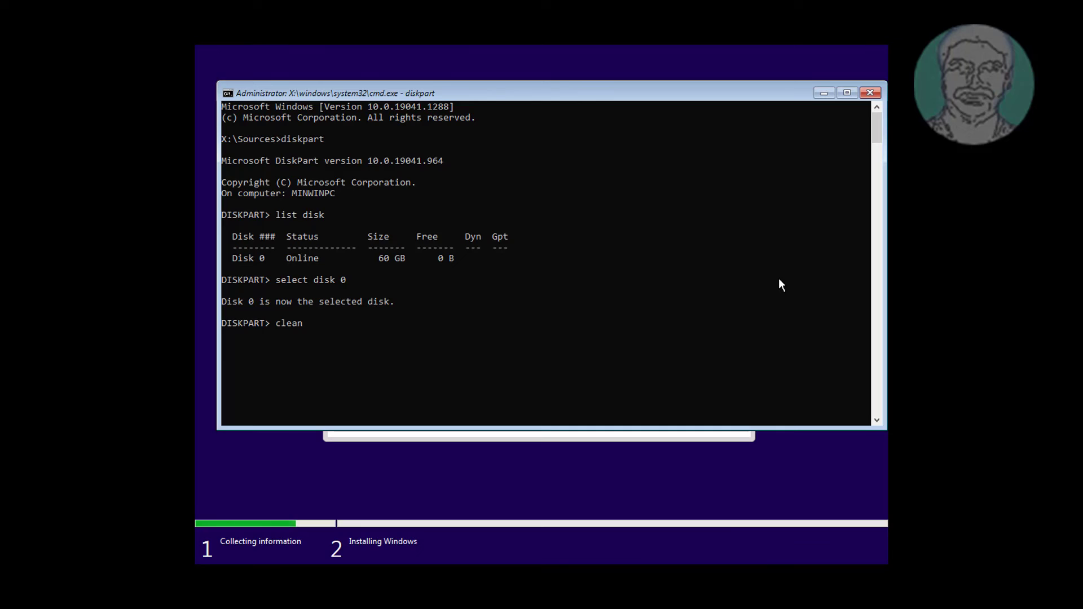
pyautogui.press('Return')
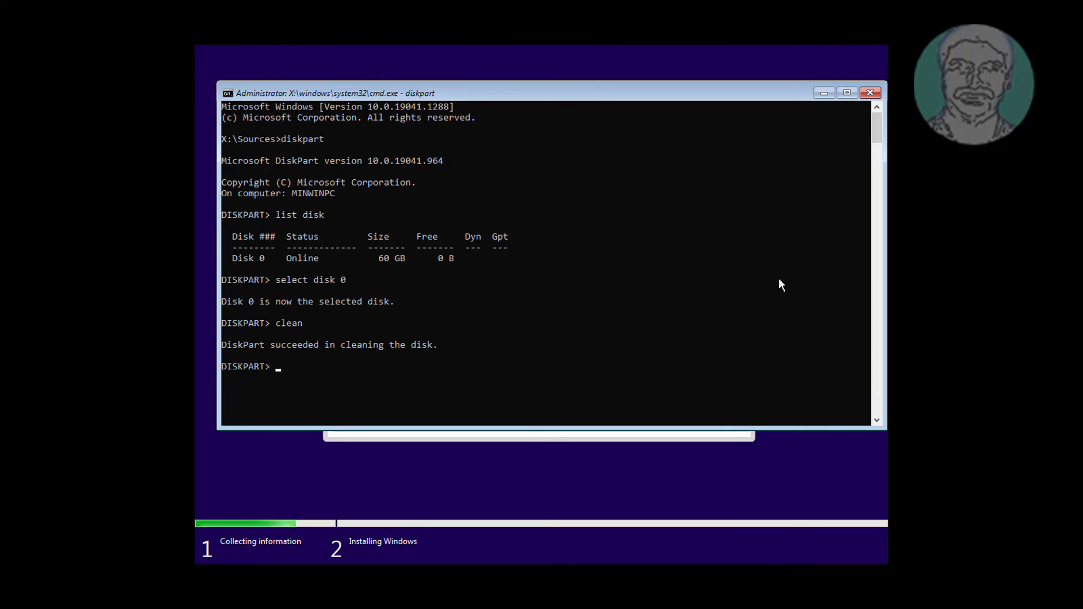
# Convert disk 0 to GPT and exit DiskPart.
pyautogui.write('convert')
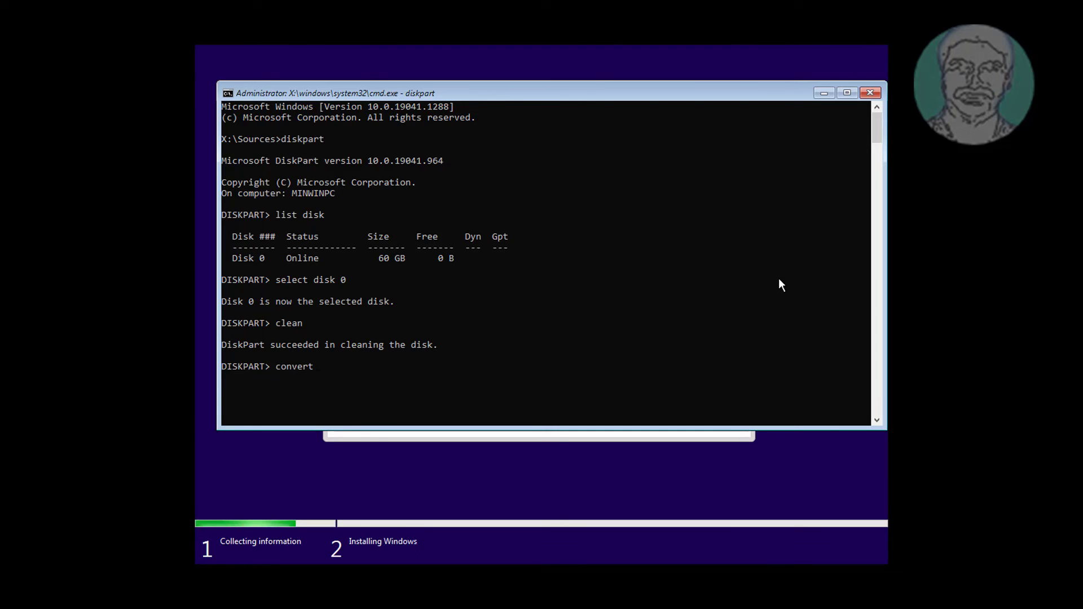
pyautogui.write('GPT')
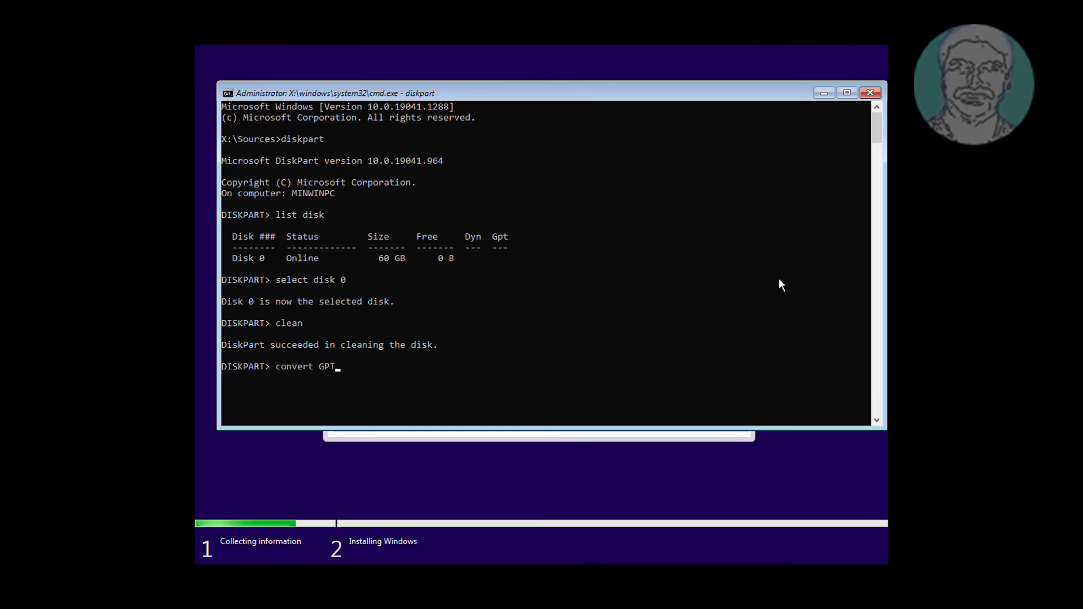
pyautogui.press('Return')
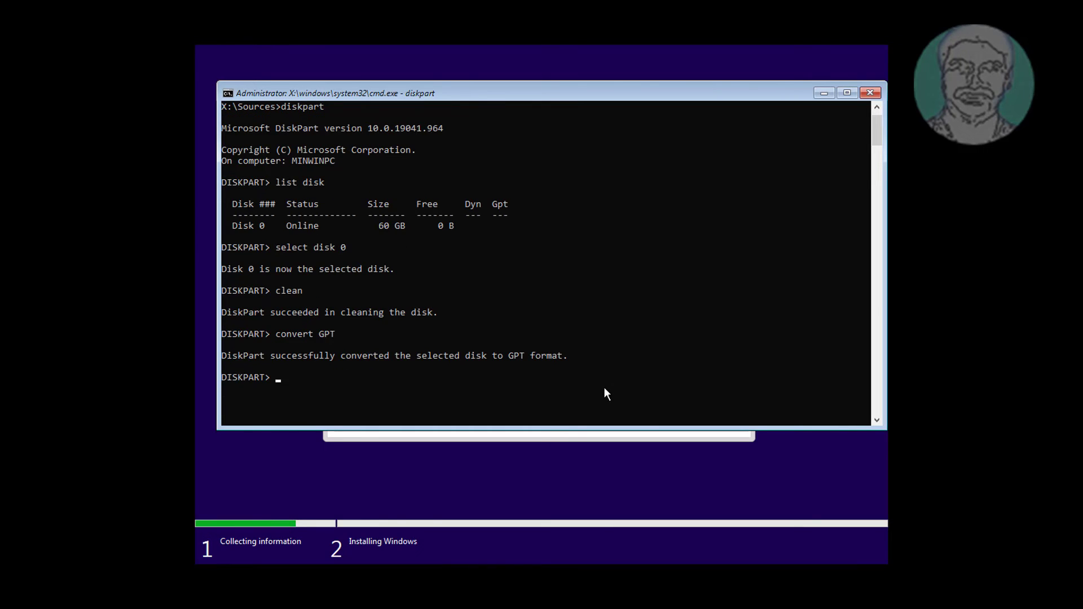
pyautogui.write('exit')
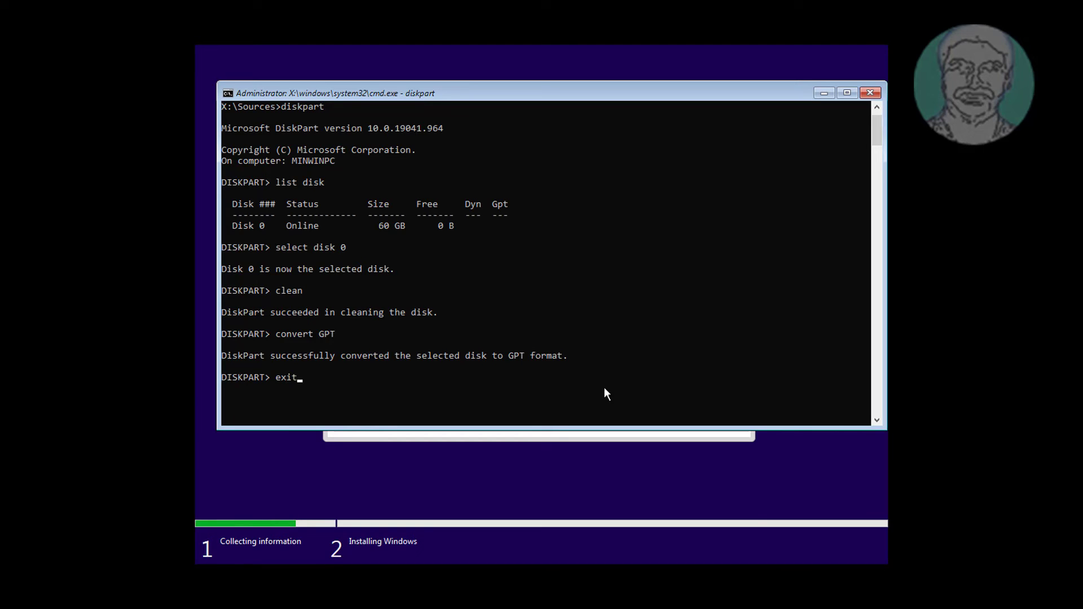
pyautogui.press('Return')
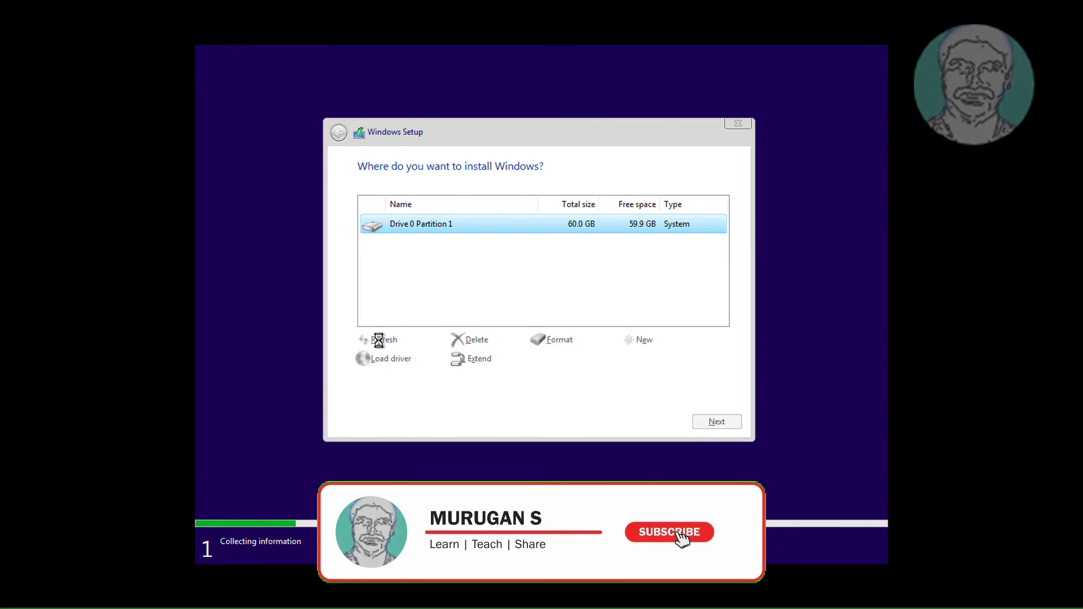
# Refresh the drive list and install Windows onto Drive 0's 60 GB unallocated space.
pyautogui.click(668, 531)
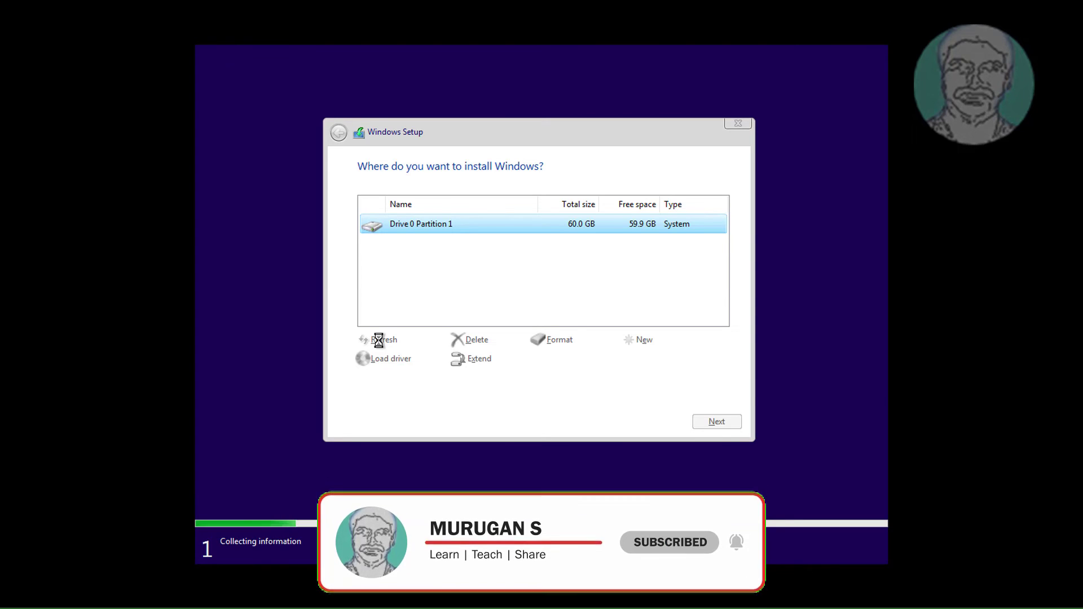
pyautogui.click(476, 339)
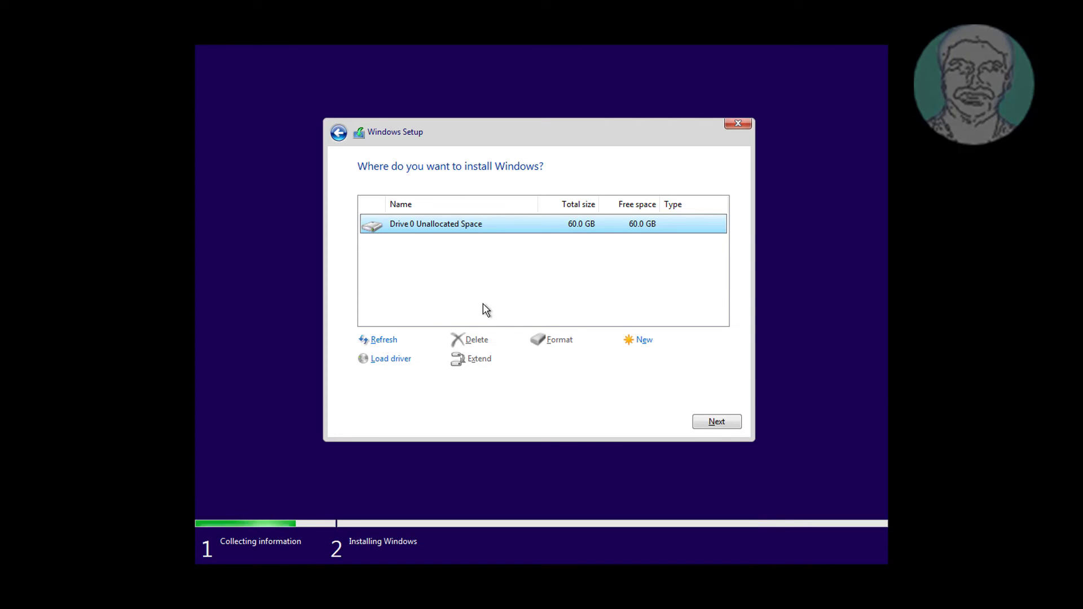
pyautogui.moveTo(717, 422)
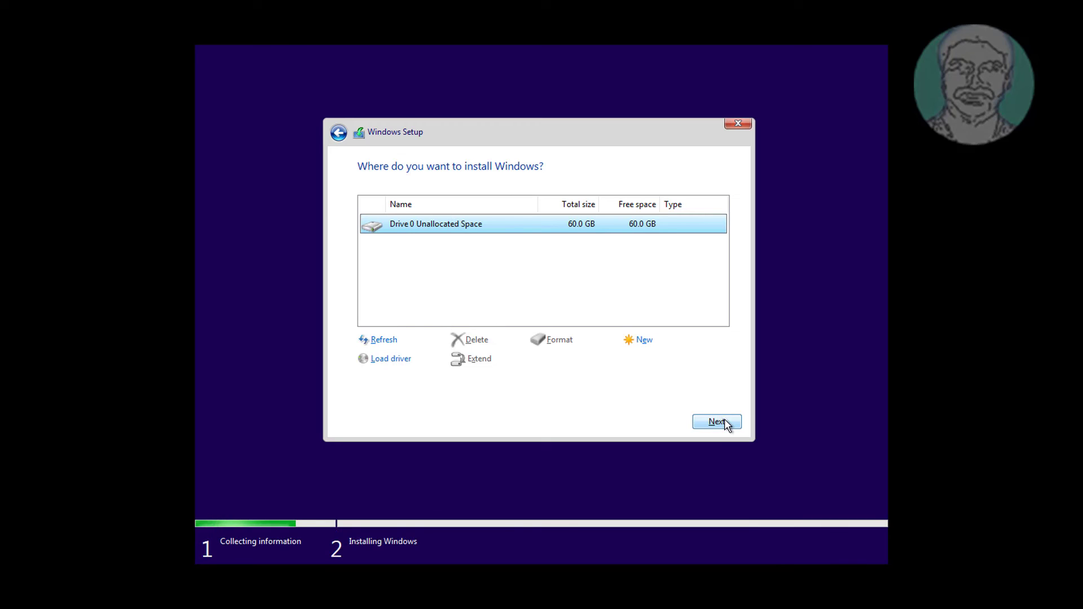
pyautogui.click(717, 421)
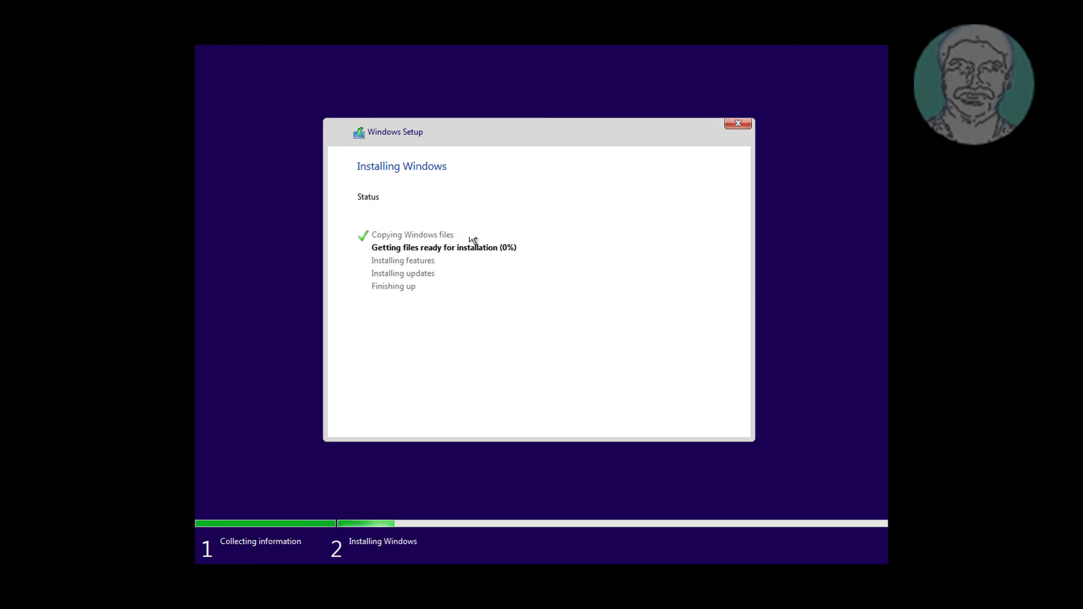
pyautogui.moveTo(754, 292)
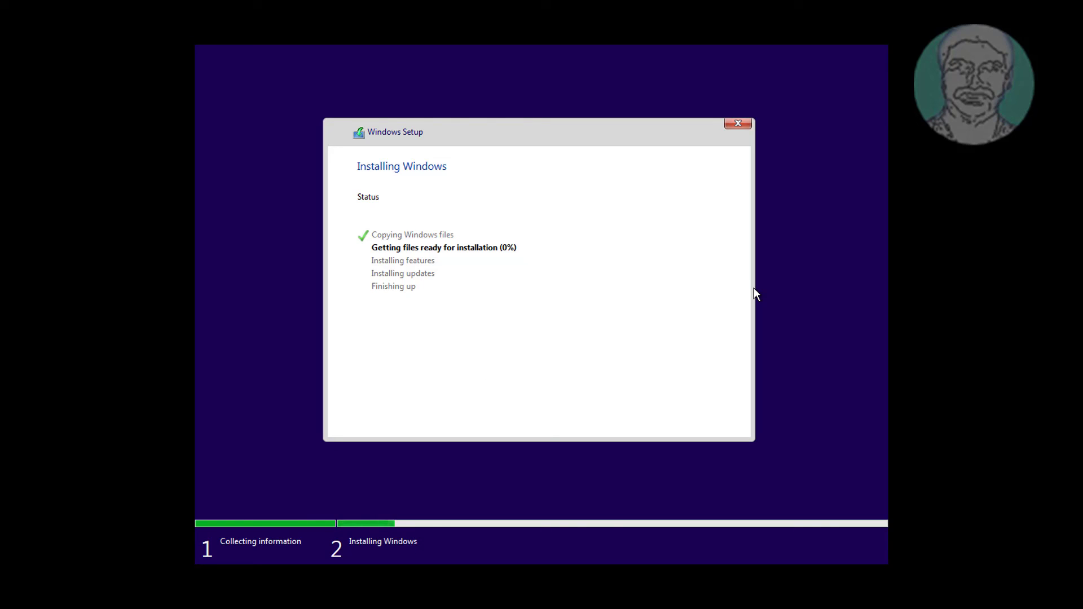
pyautogui.moveTo(543, 266)
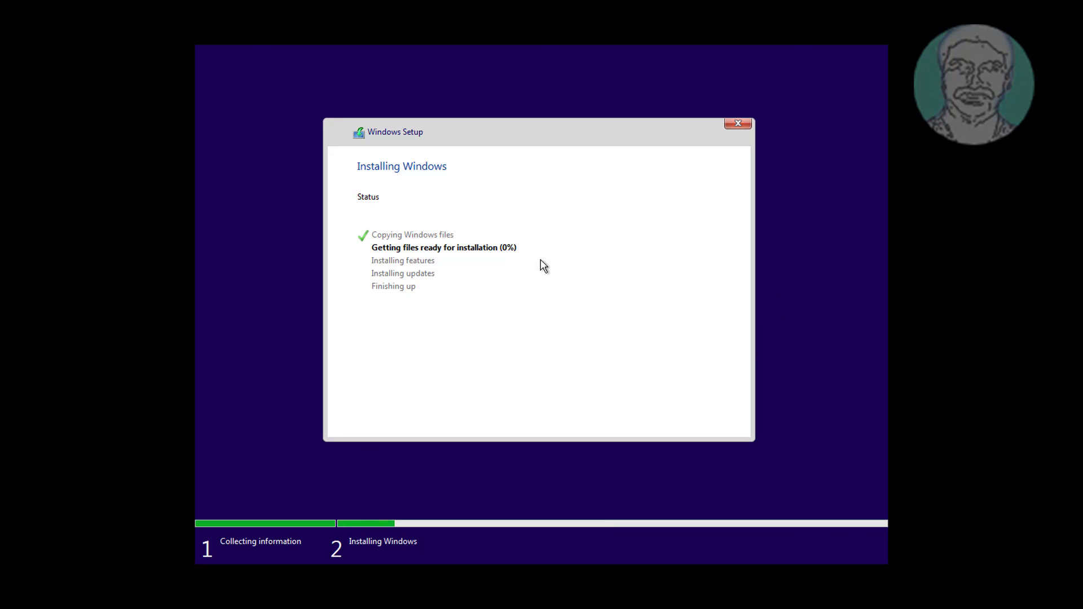
pyautogui.moveTo(753, 282)
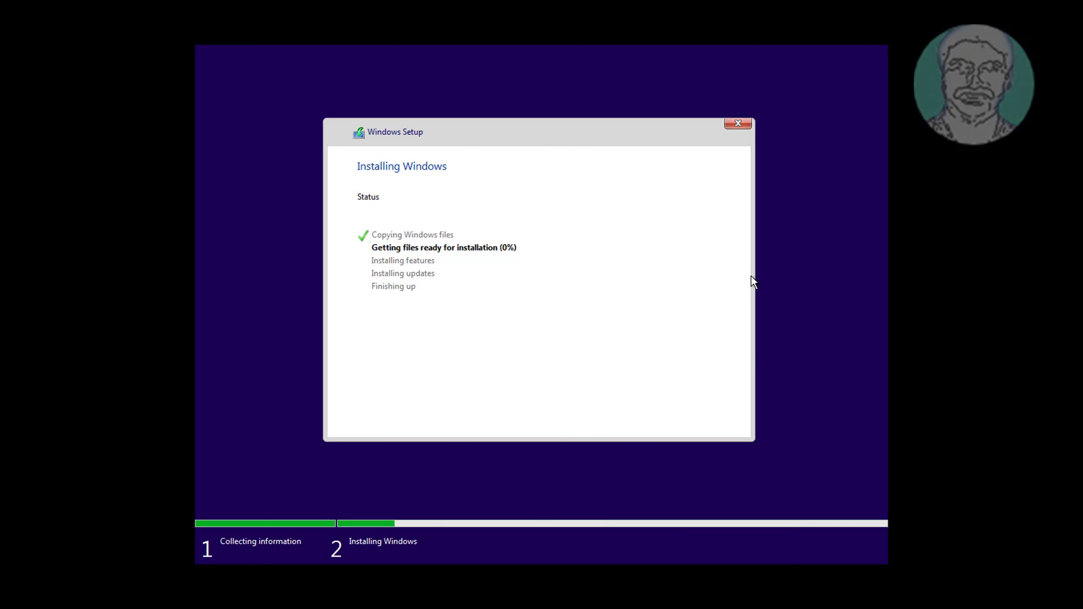